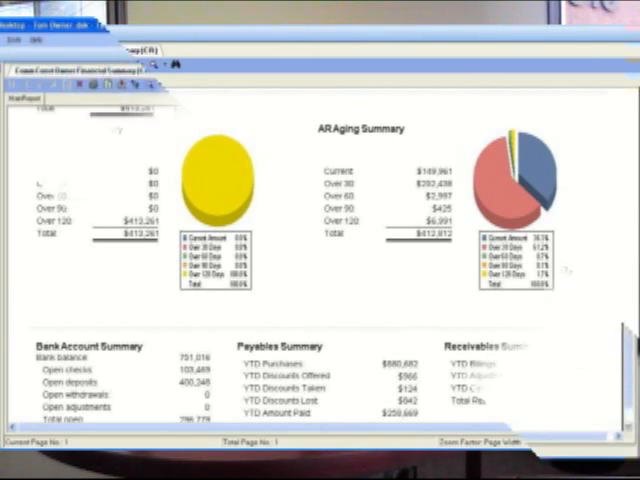
scroll(down, 3)
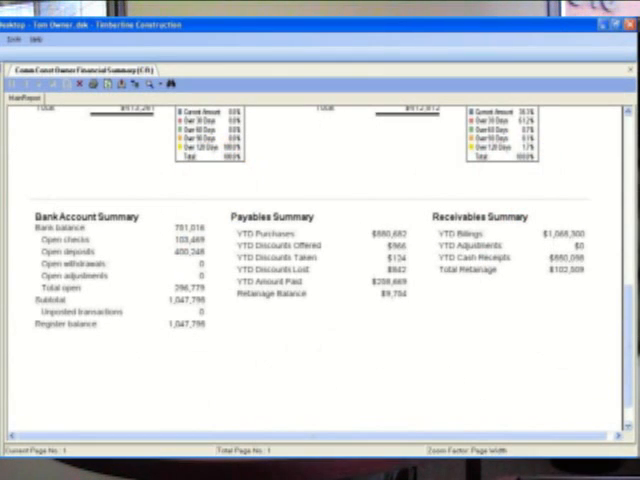